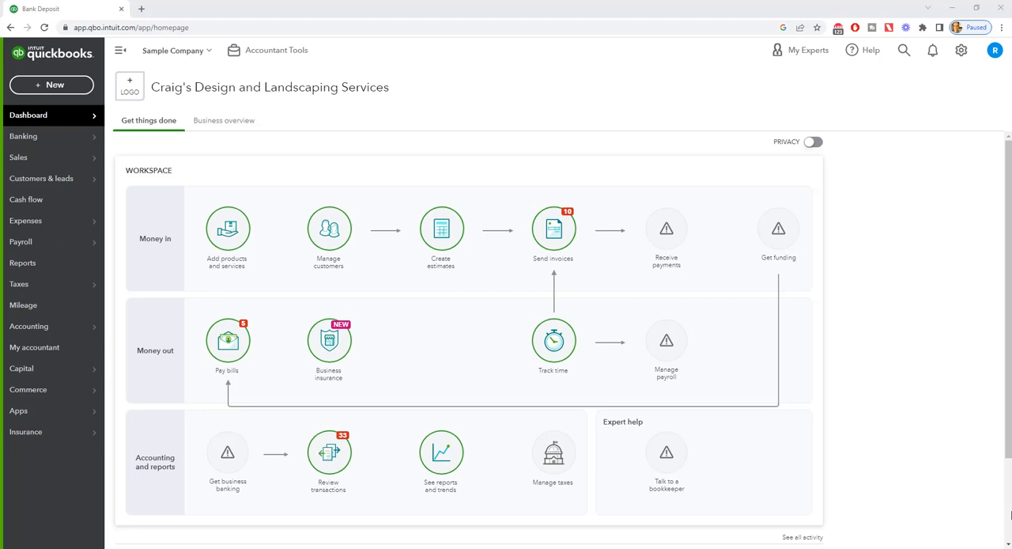
pyautogui.moveTo(441, 230)
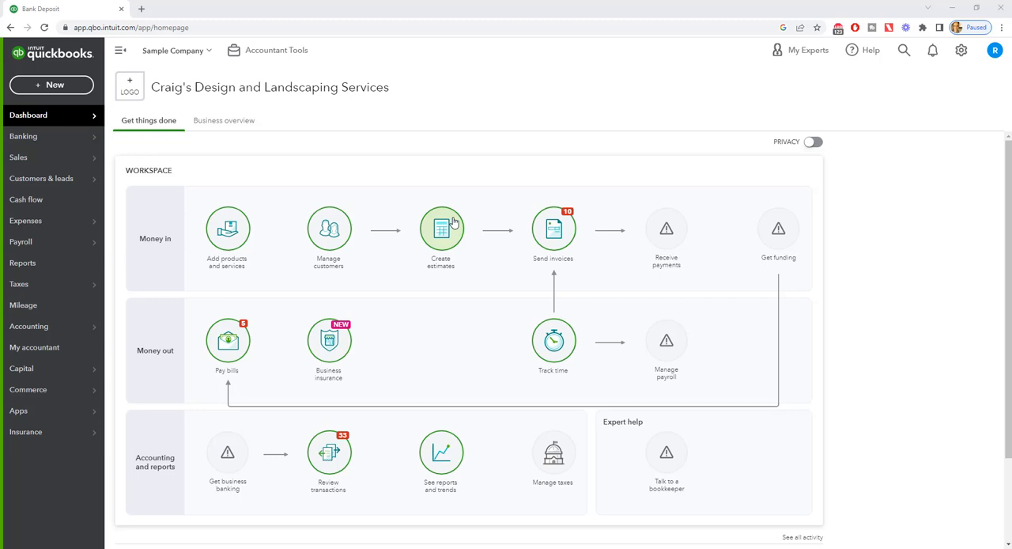
pyautogui.moveTo(491, 202)
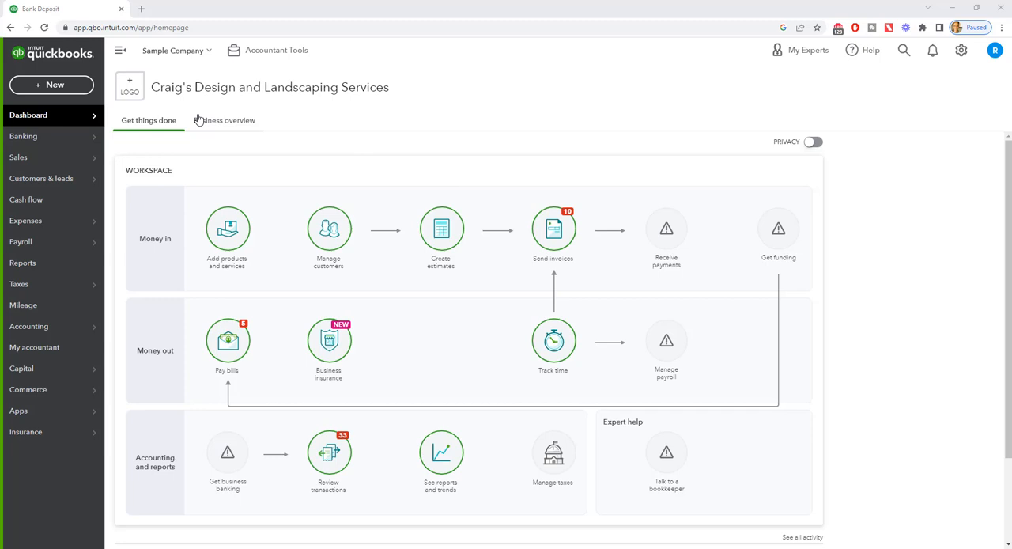
# Step: Start a blank Receive Payment form from + New and go to the Customer field
pyautogui.click(51, 85)
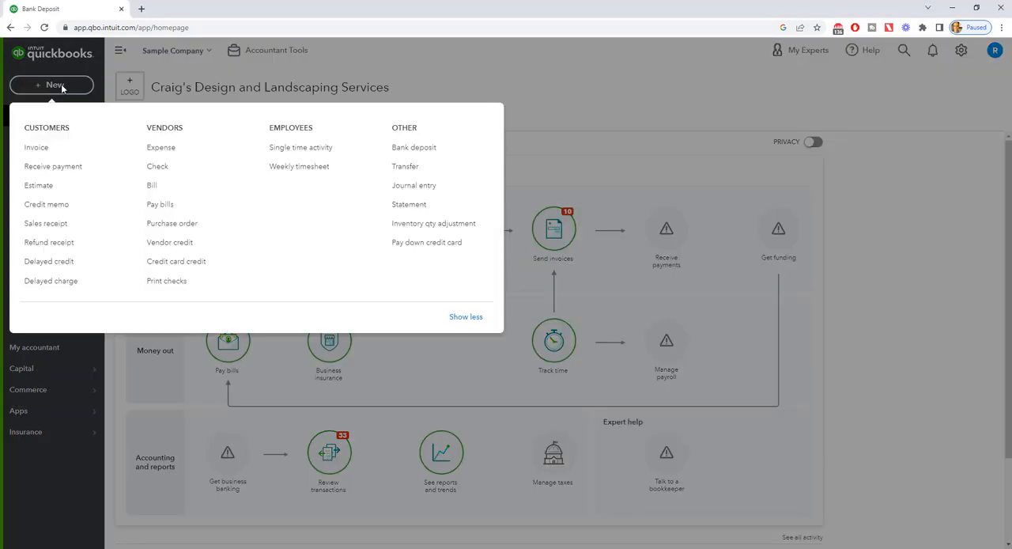
pyautogui.moveTo(37, 147)
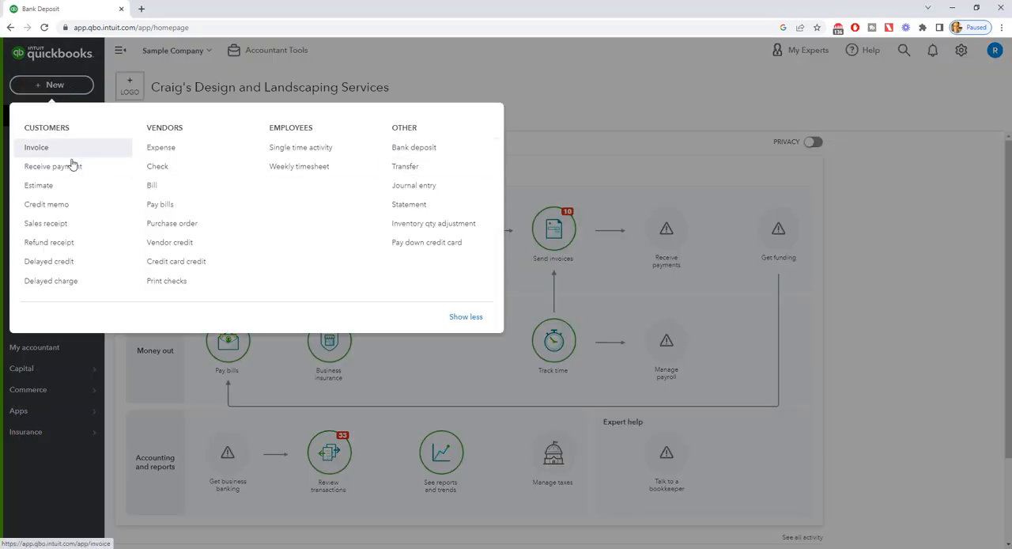
pyautogui.click(52, 166)
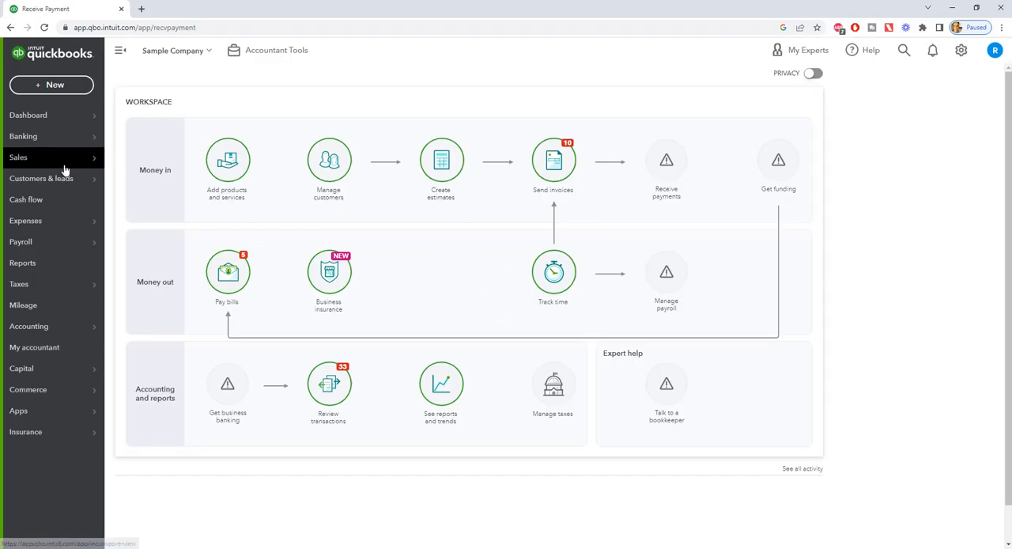
pyautogui.click(666, 161)
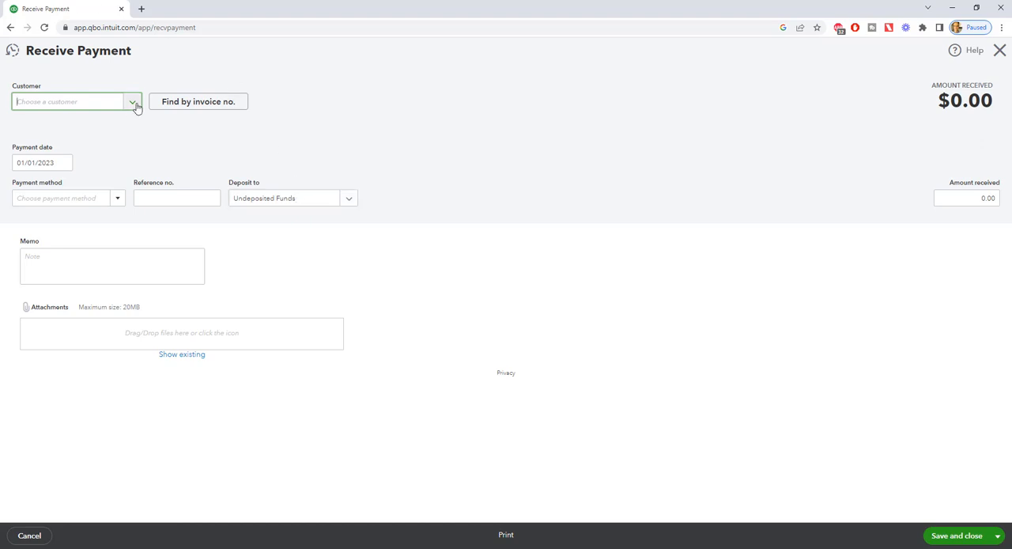
# Step: Choose Amy's Bird Sanctuary and apply the $239.00 payment to invoice 1021
pyautogui.write("Amy's Bird Sanctuary")
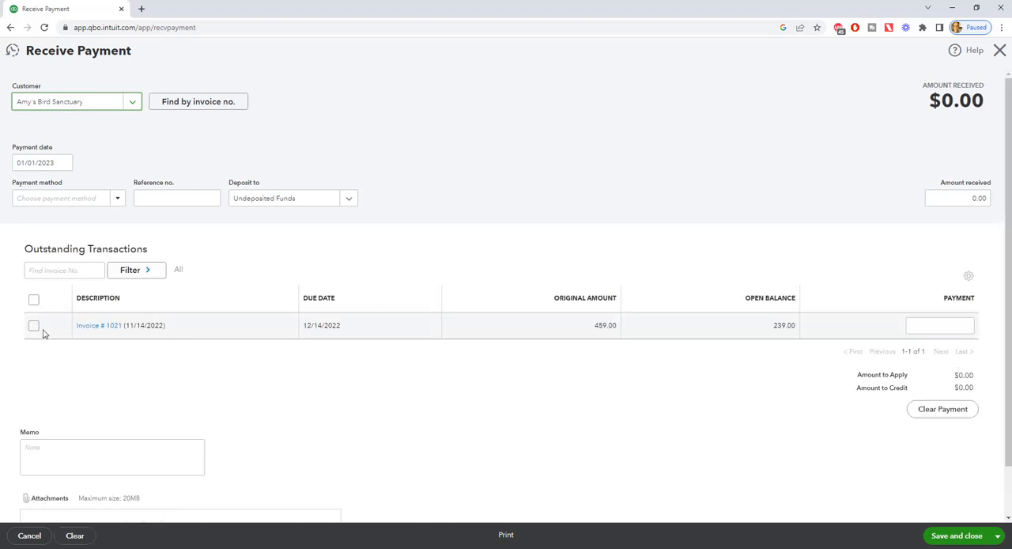
pyautogui.click(33, 325)
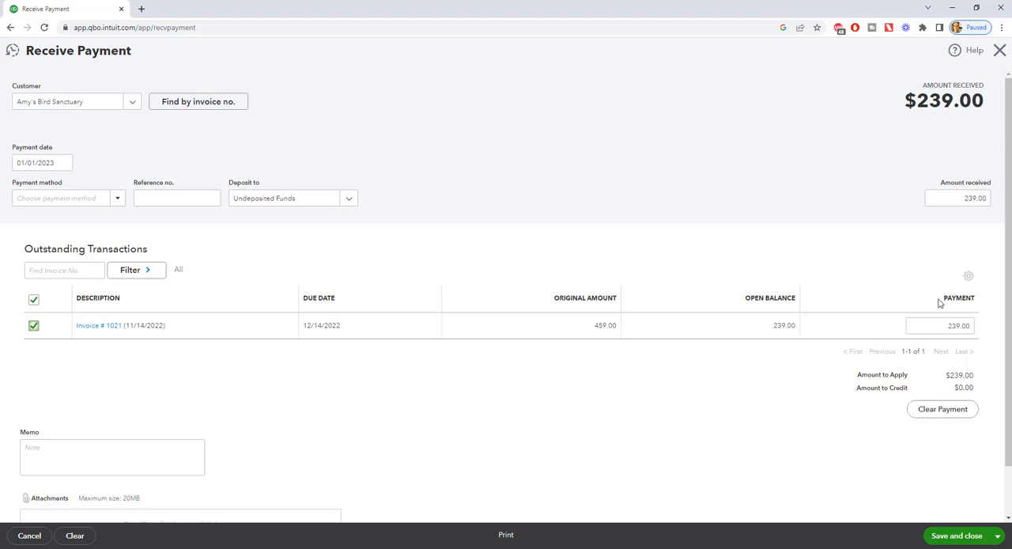
pyautogui.moveTo(745, 221)
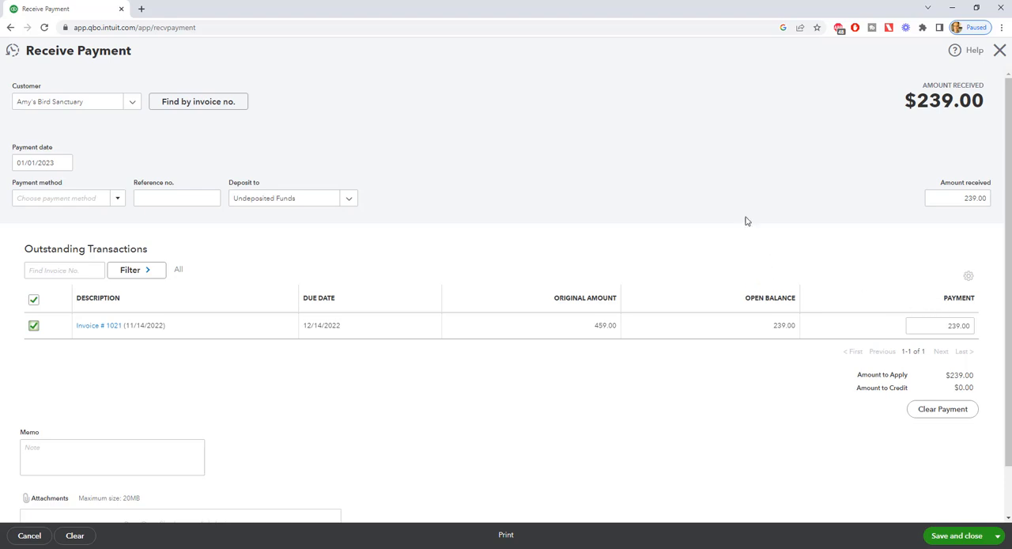
pyautogui.moveTo(420, 218)
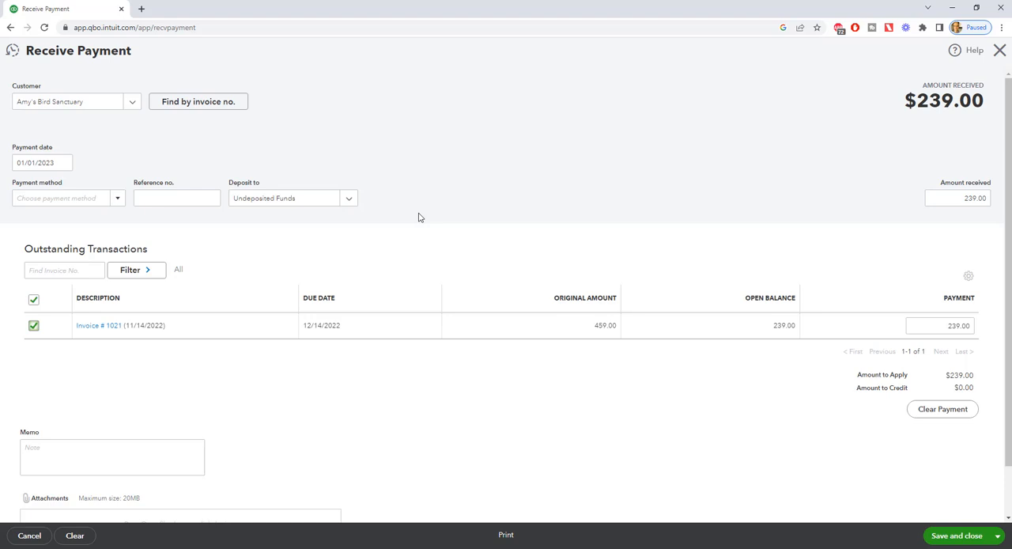
pyautogui.moveTo(886, 141)
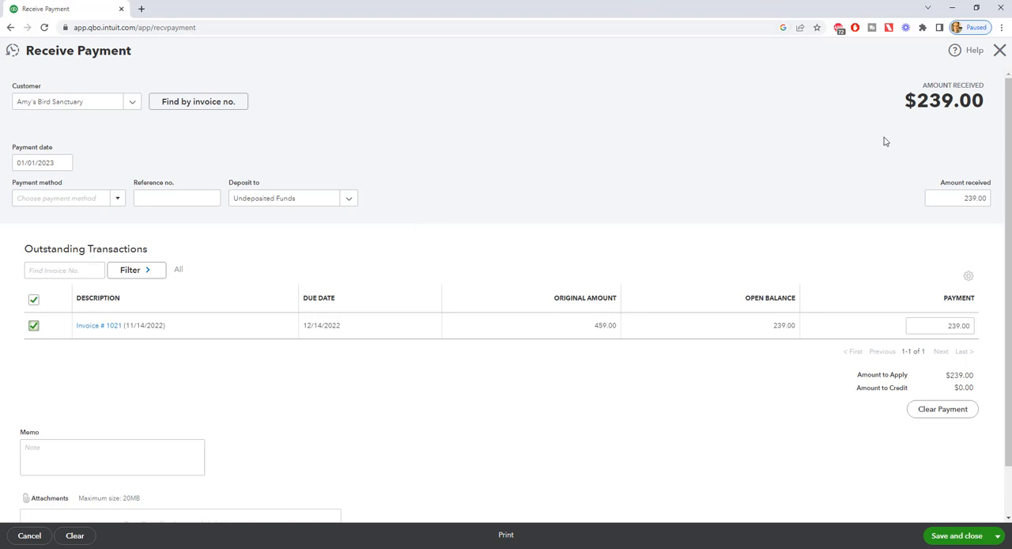
pyautogui.moveTo(948, 109)
pyautogui.write('Checking')
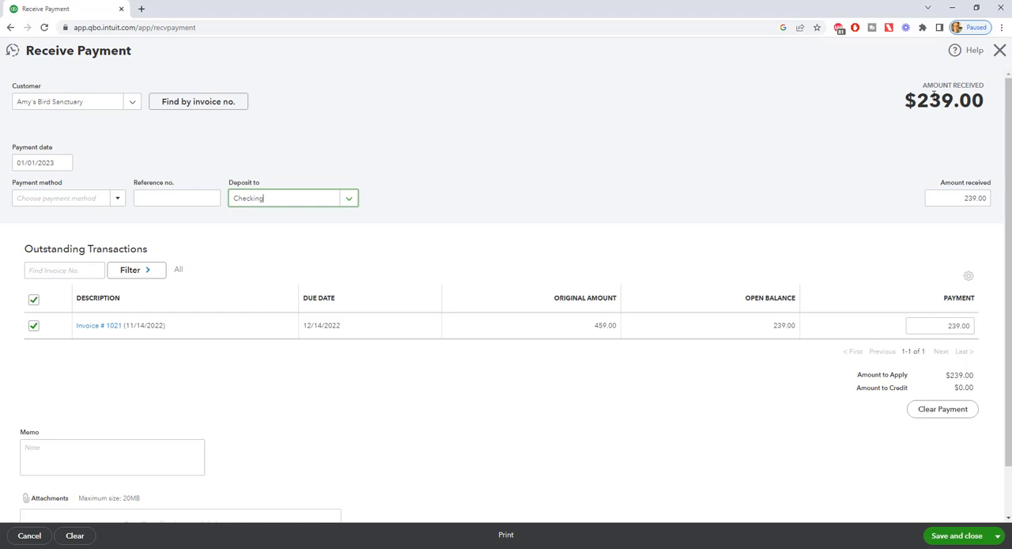
pyautogui.moveTo(907, 92)
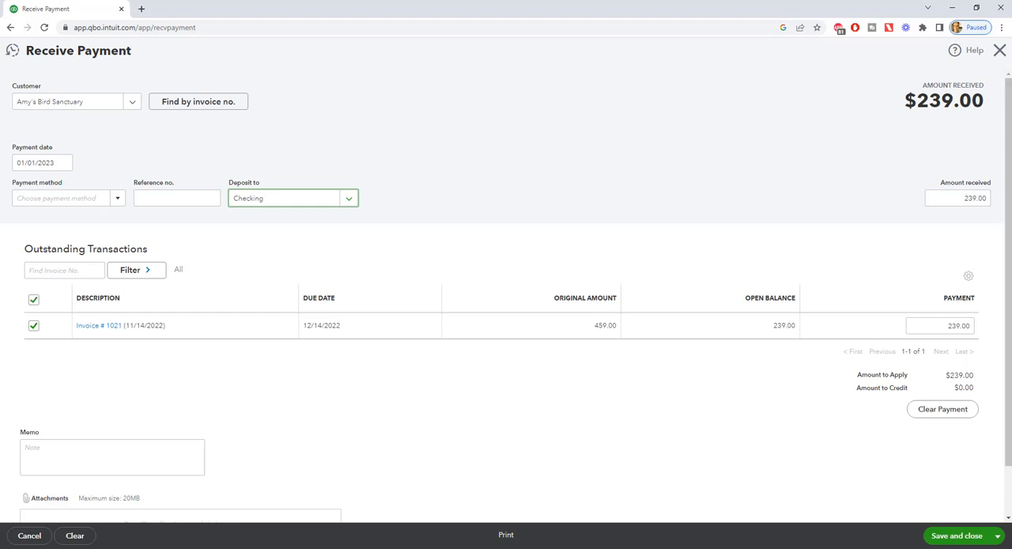
pyautogui.moveTo(349, 198)
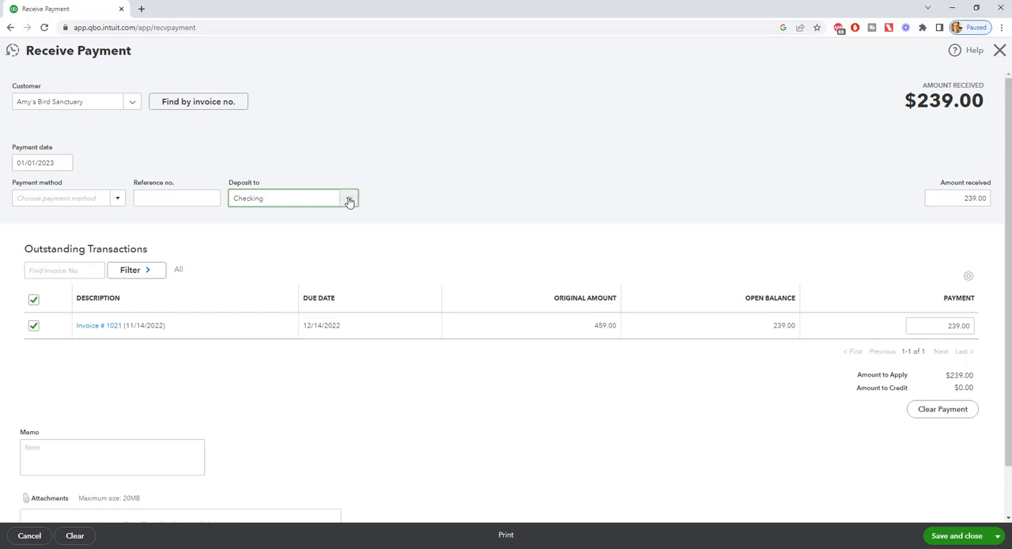
pyautogui.click(348, 198)
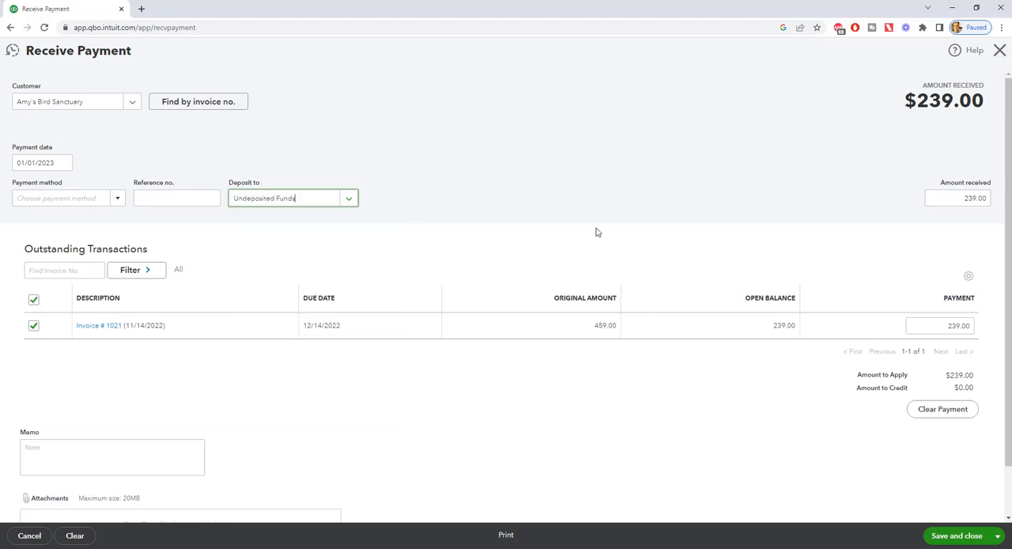
pyautogui.moveTo(698, 258)
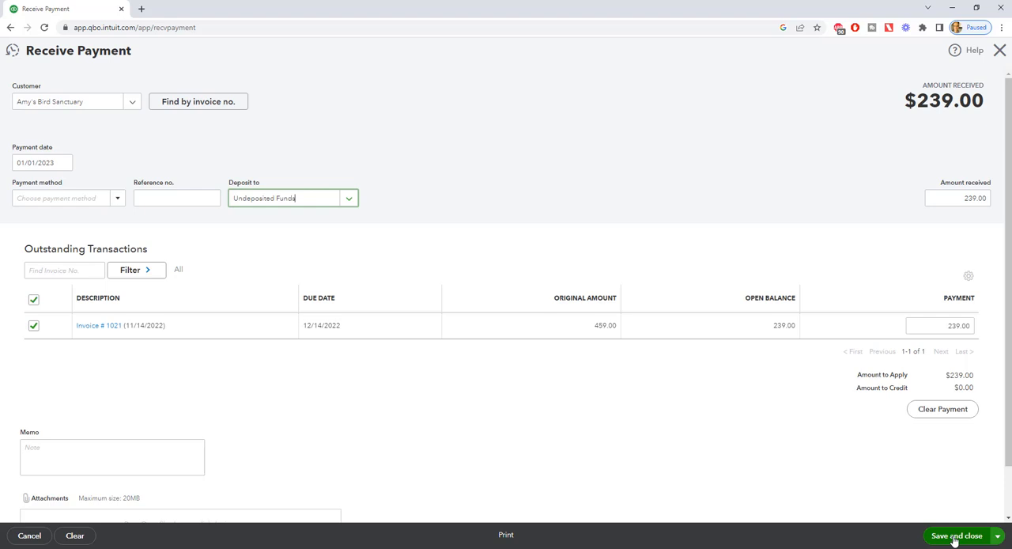
# Step: Save the $239.00 payment and close the form
pyautogui.click(956, 535)
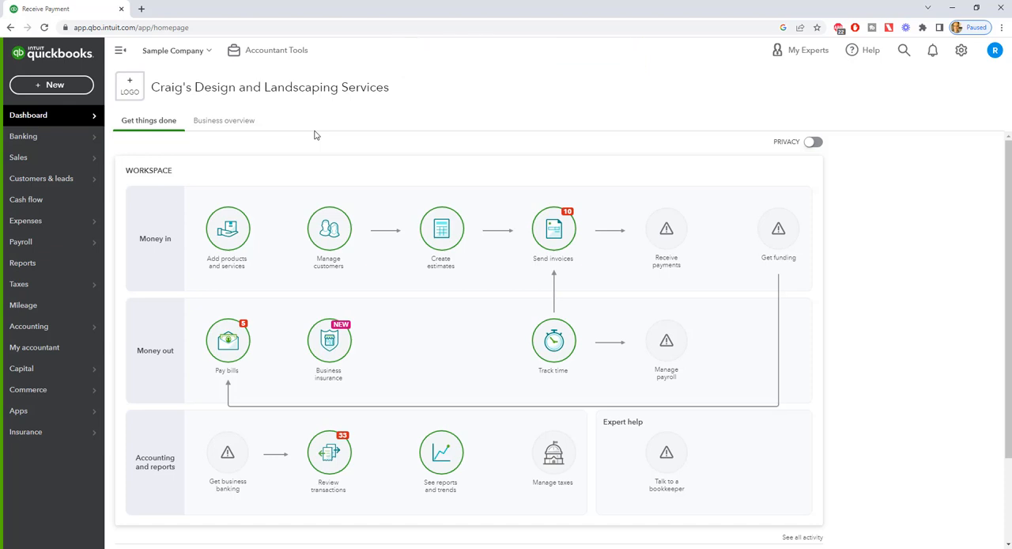
pyautogui.moveTo(51, 85)
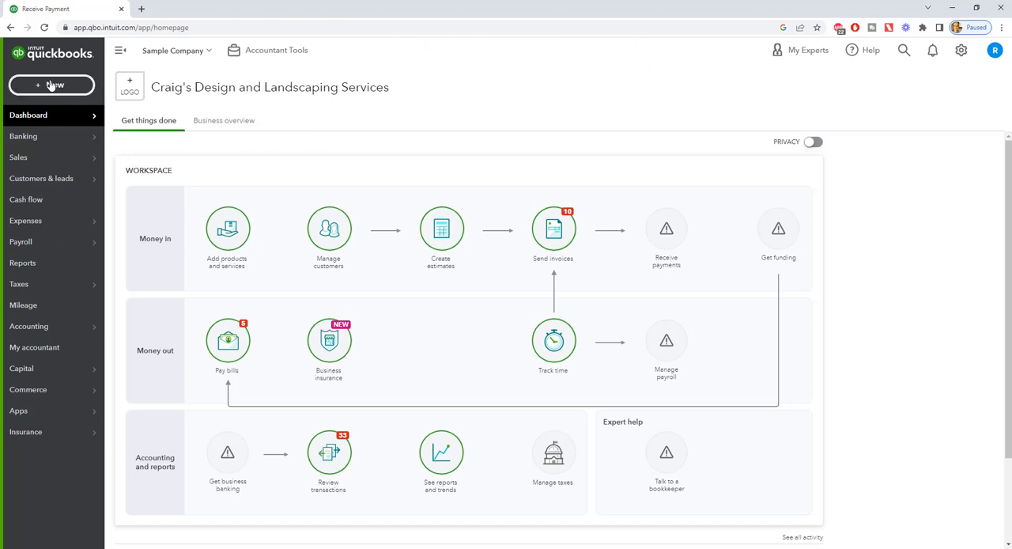
# Step: Start a Bank Deposit to Checking and review the three undeposited payments listed
pyautogui.click(52, 85)
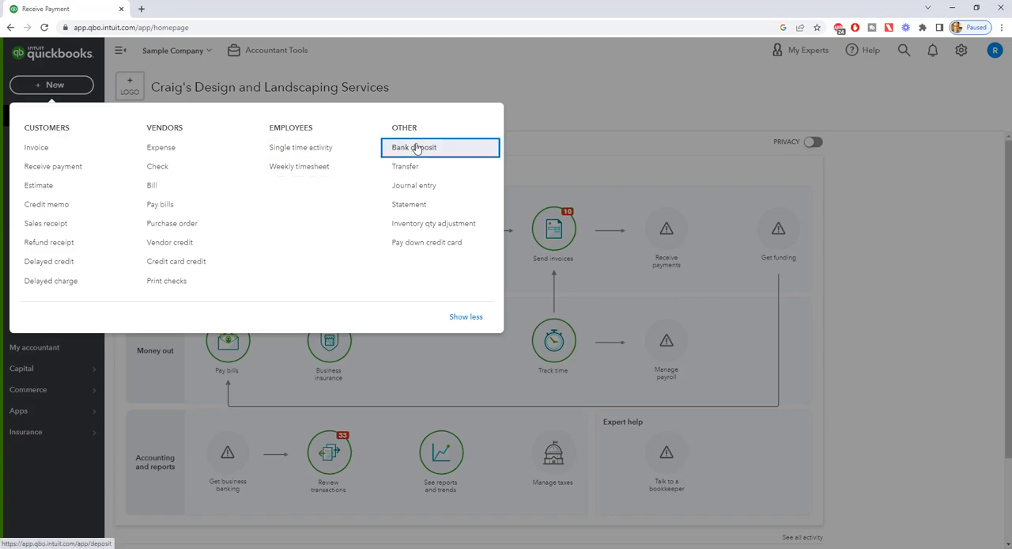
pyautogui.click(414, 147)
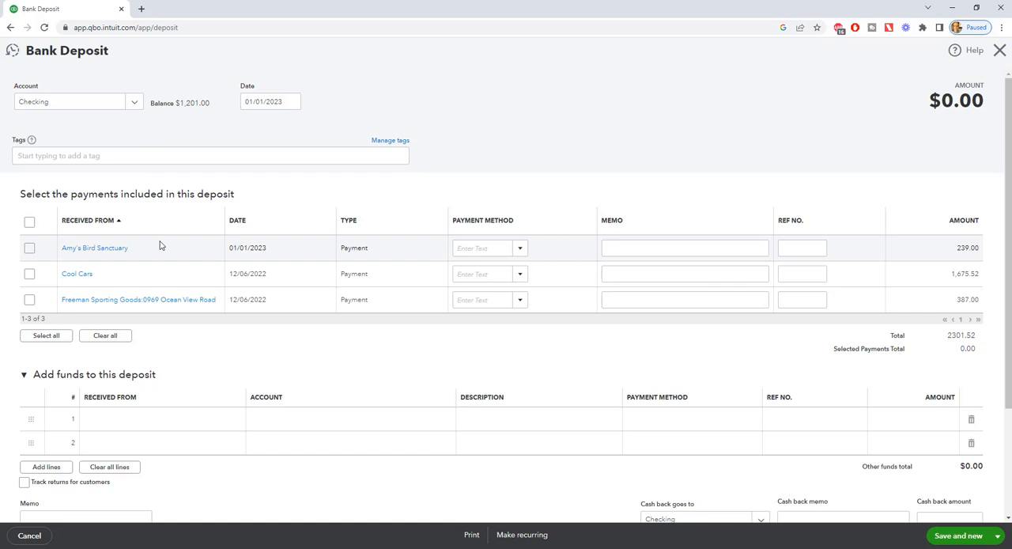
pyautogui.moveTo(197, 250)
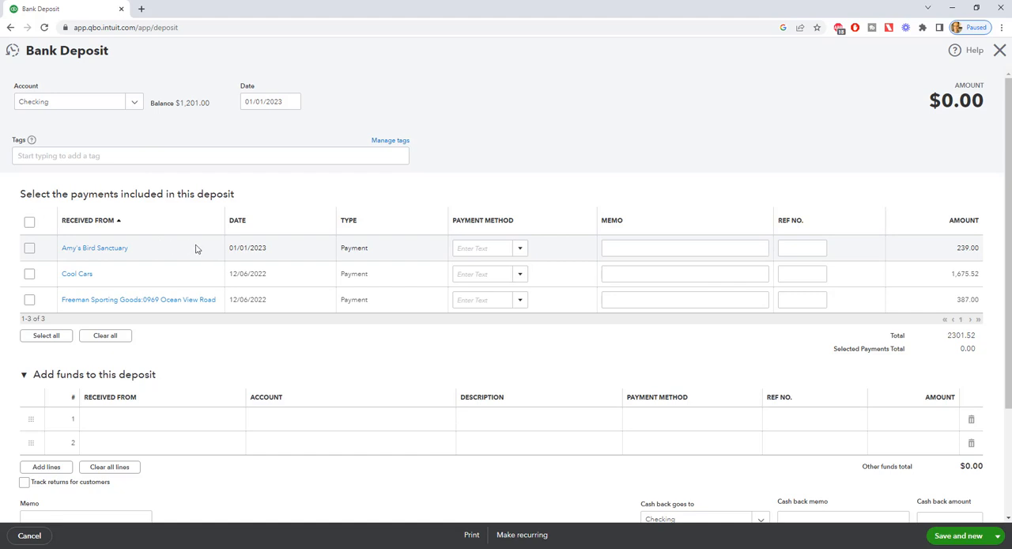
pyautogui.scroll(-3)
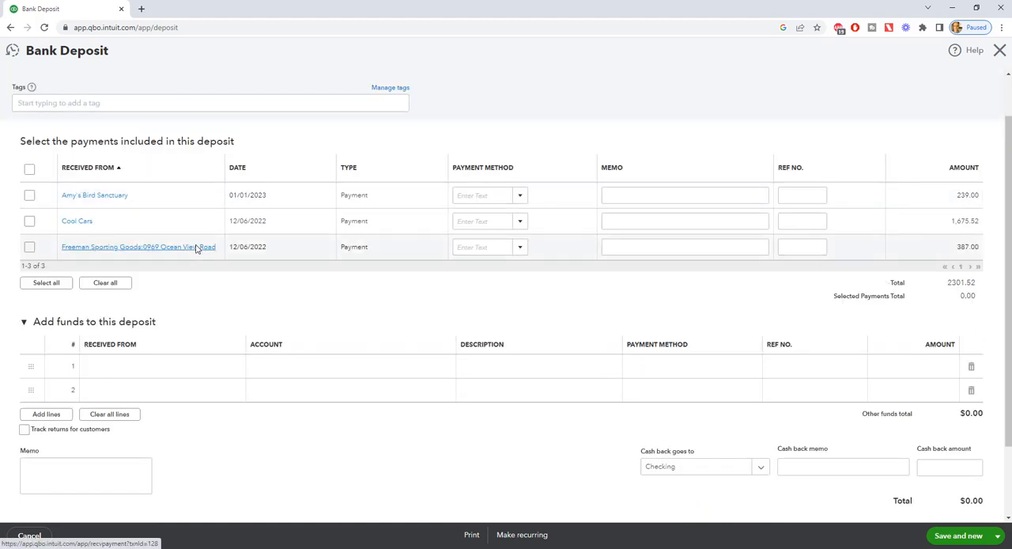
pyautogui.scroll(3)
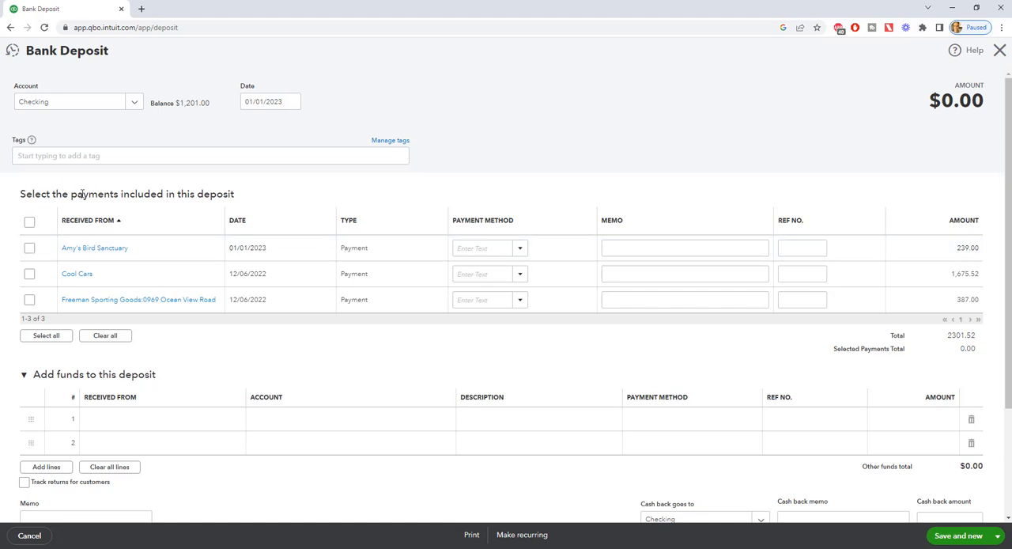
# Step: Select all payments, then untick until only Amy's Bird Sanctuary's $239.00 remains checked
pyautogui.click(29, 248)
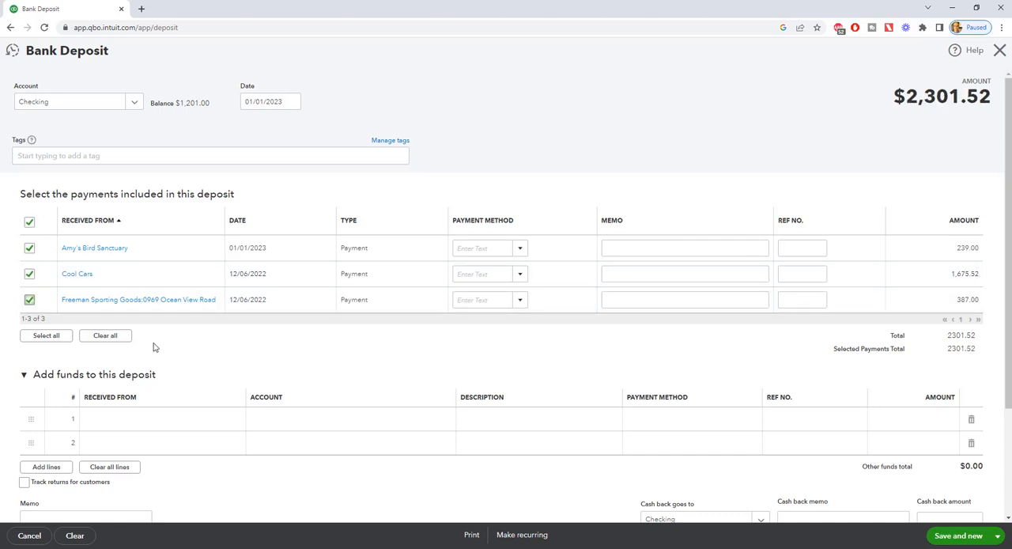
pyautogui.moveTo(960, 346)
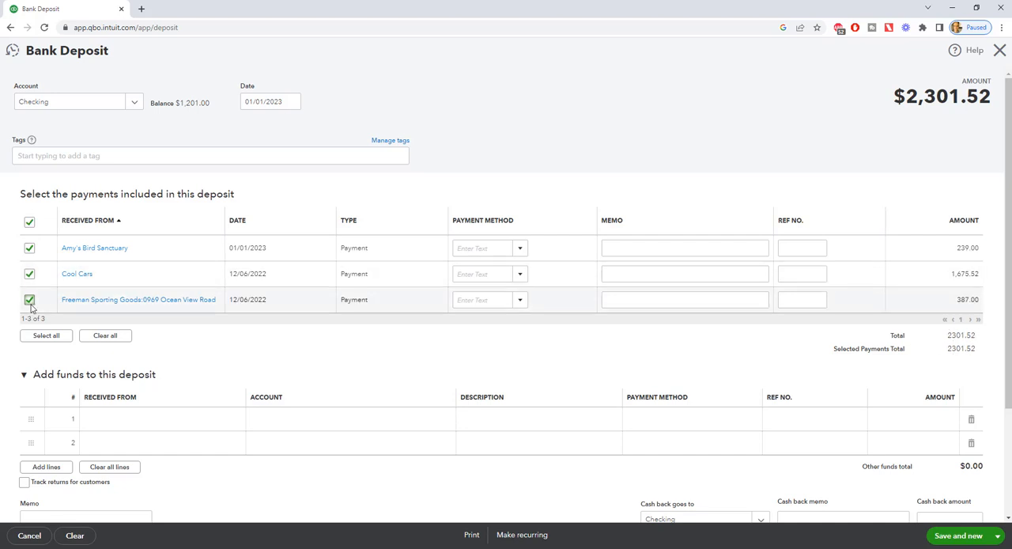
pyautogui.click(29, 300)
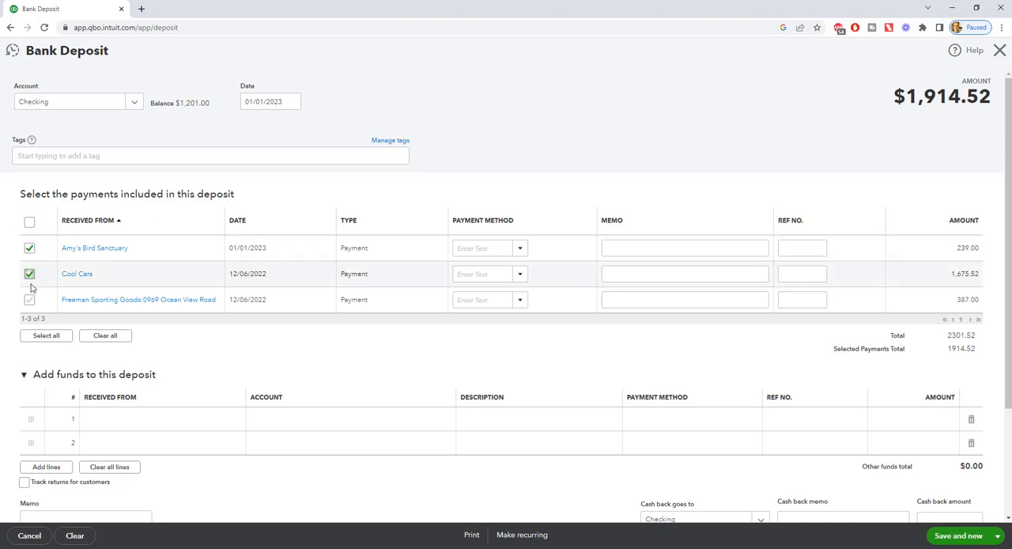
pyautogui.click(29, 299)
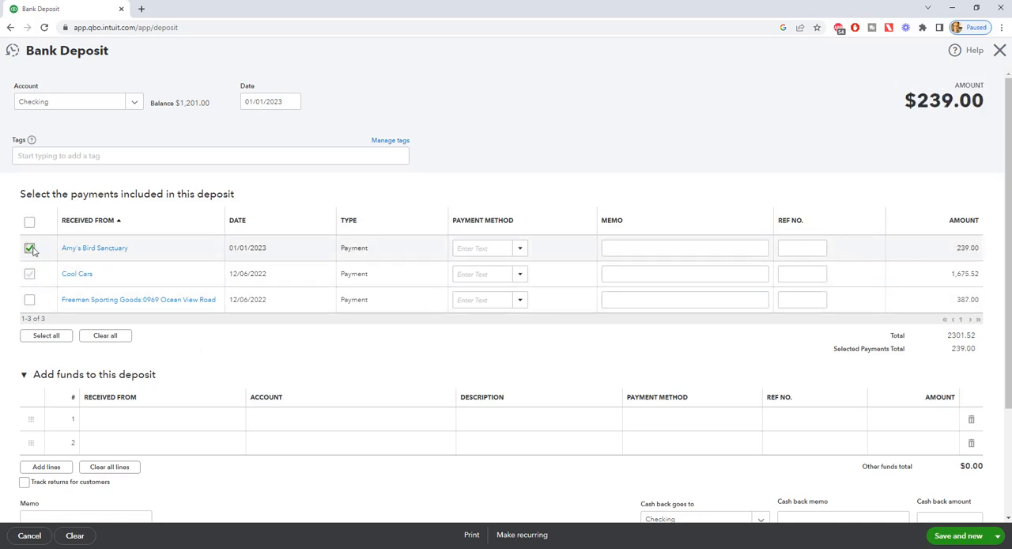
pyautogui.click(29, 248)
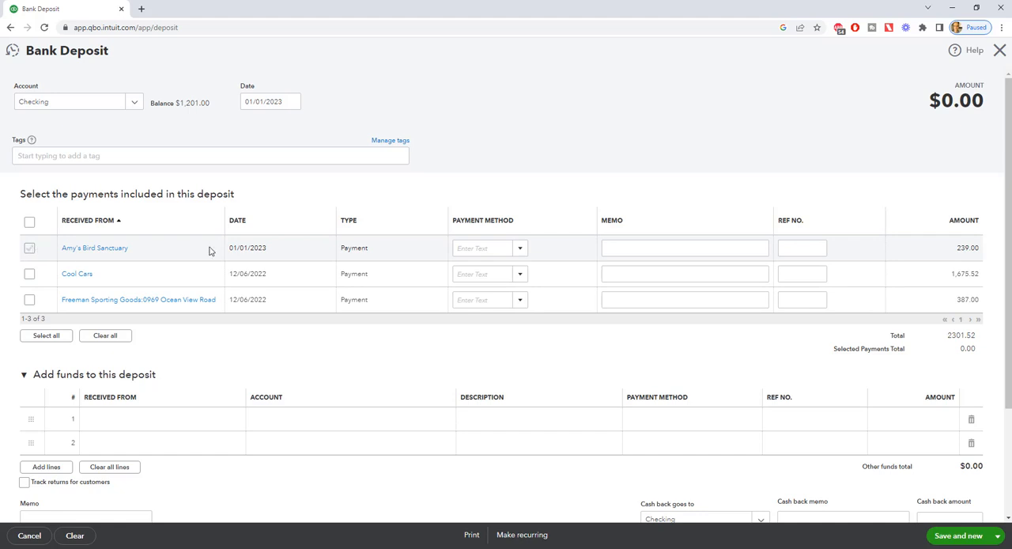
pyautogui.click(29, 248)
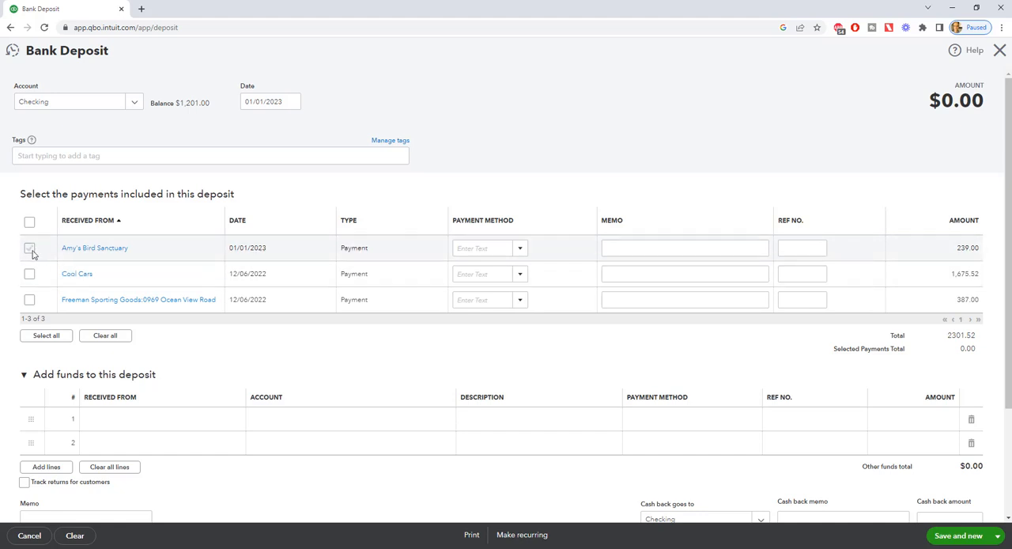
pyautogui.click(30, 248)
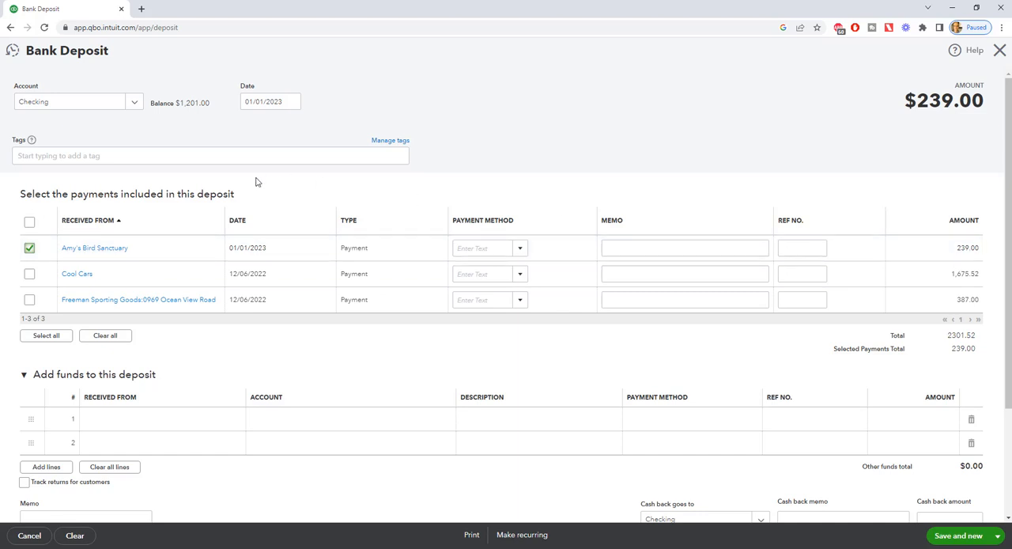
# Step: Save the $239.00 and Cool Cars $1,675.52 deposits, then select Freeman's $387.00 payment
pyautogui.click(268, 101)
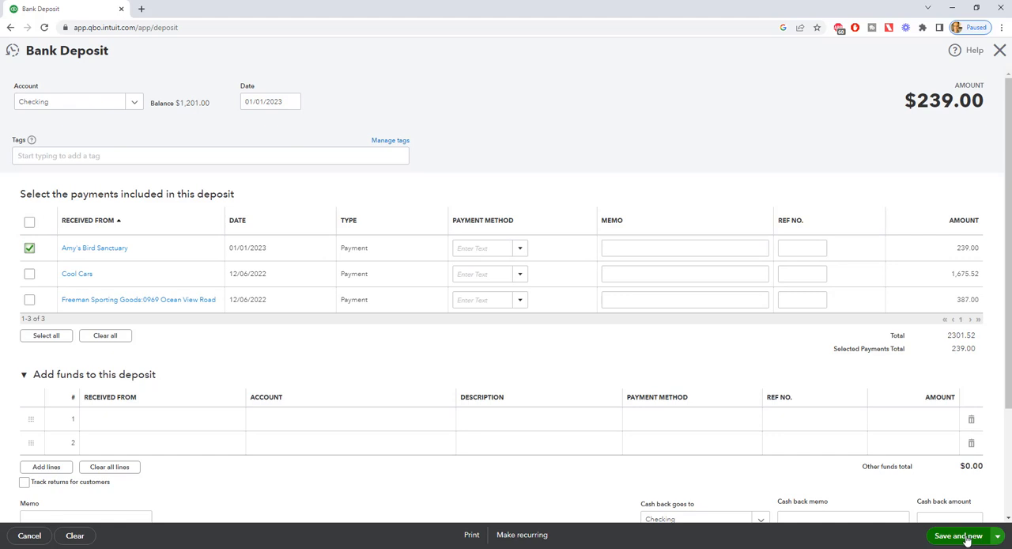
pyautogui.click(955, 536)
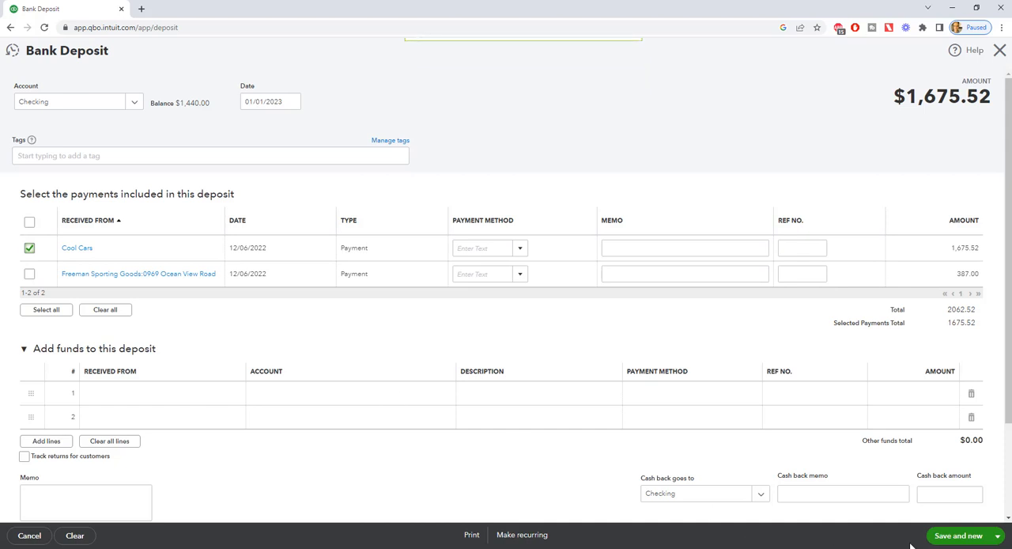
pyautogui.click(959, 536)
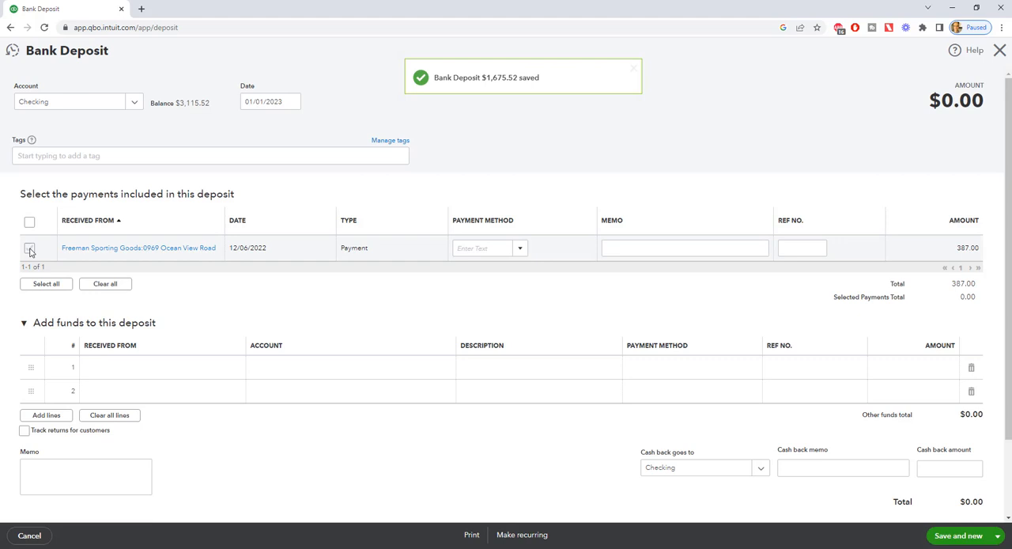
pyautogui.click(29, 247)
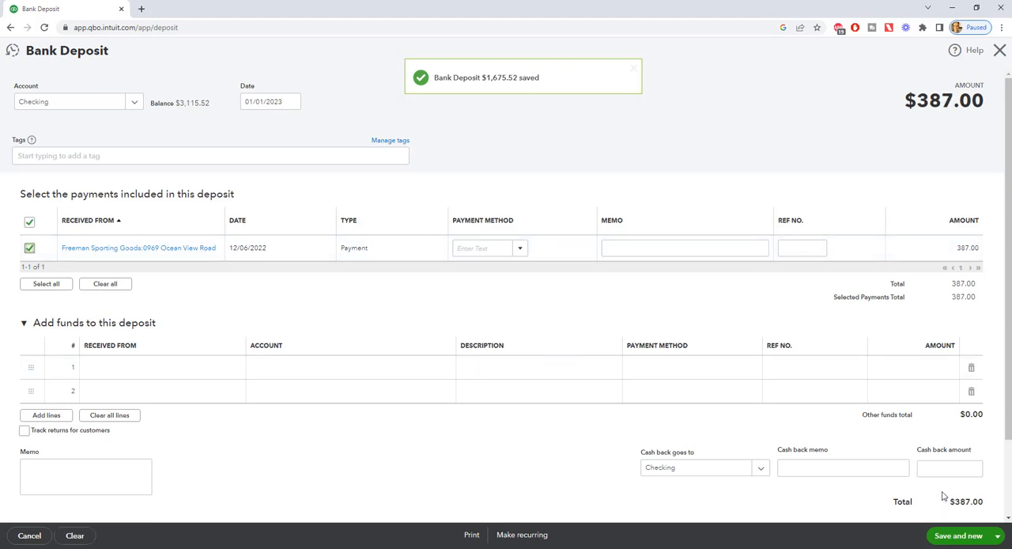